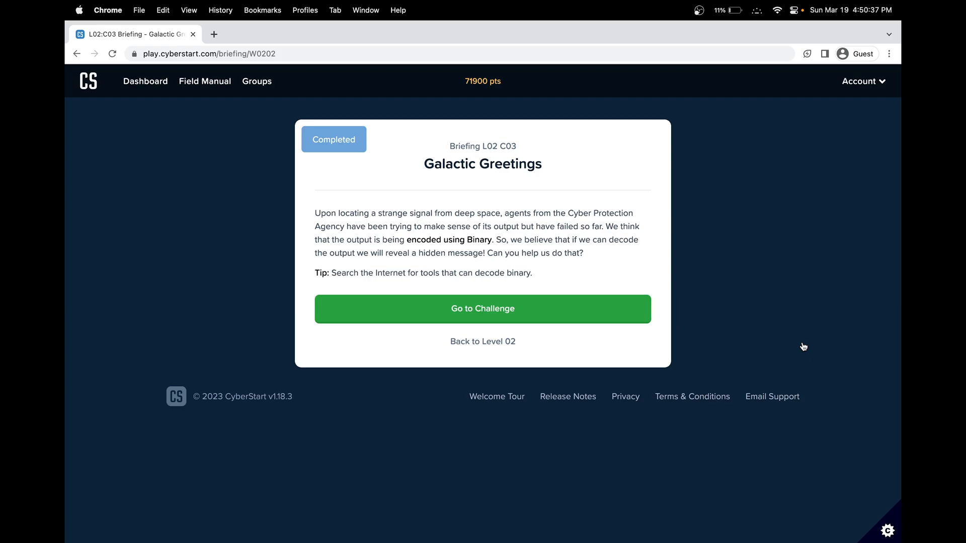
# Start the Galactic Greetings challenge from its briefing page
pyautogui.click(482, 309)
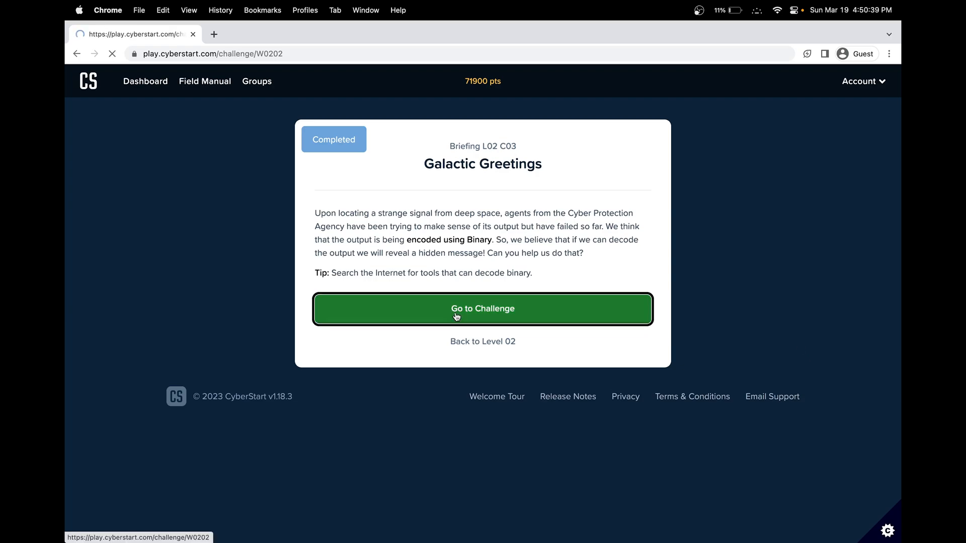
pyautogui.click(482, 309)
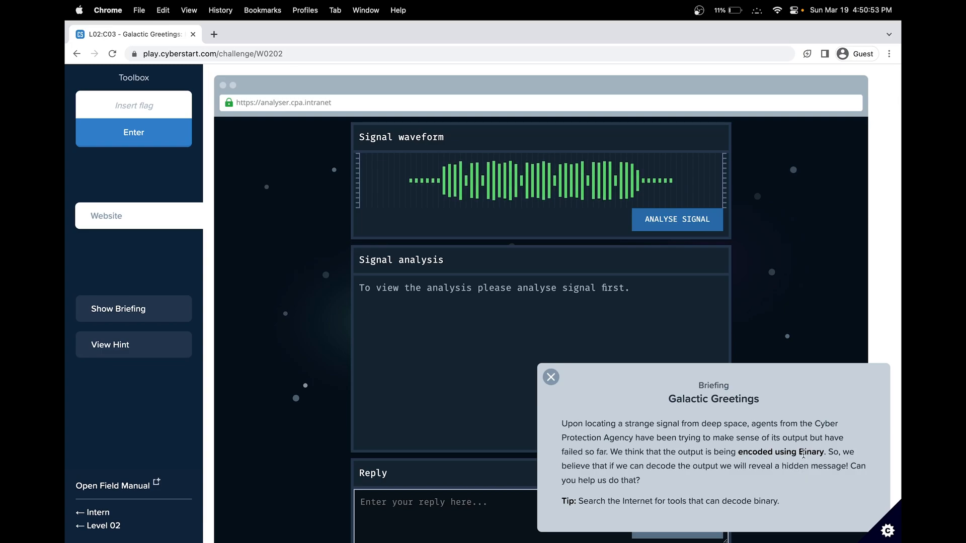
# Dismiss the briefing, analyse the signal and copy its binary output into a new tab
pyautogui.doubleClick(812, 452)
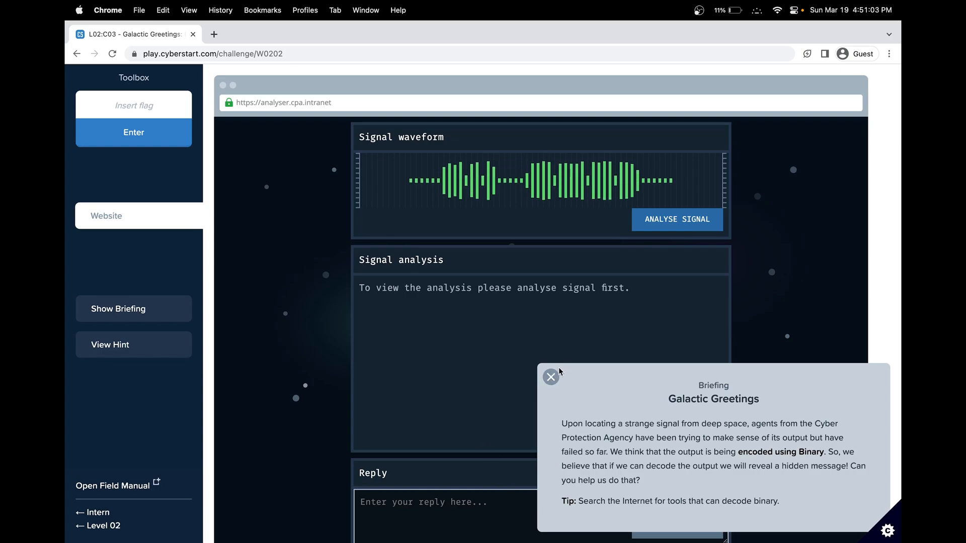
pyautogui.click(550, 377)
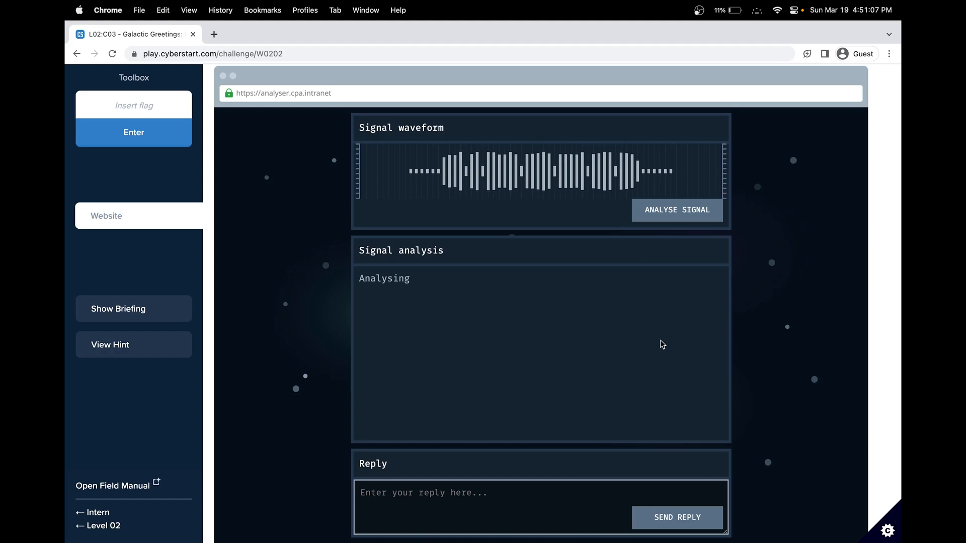
pyautogui.click(676, 209)
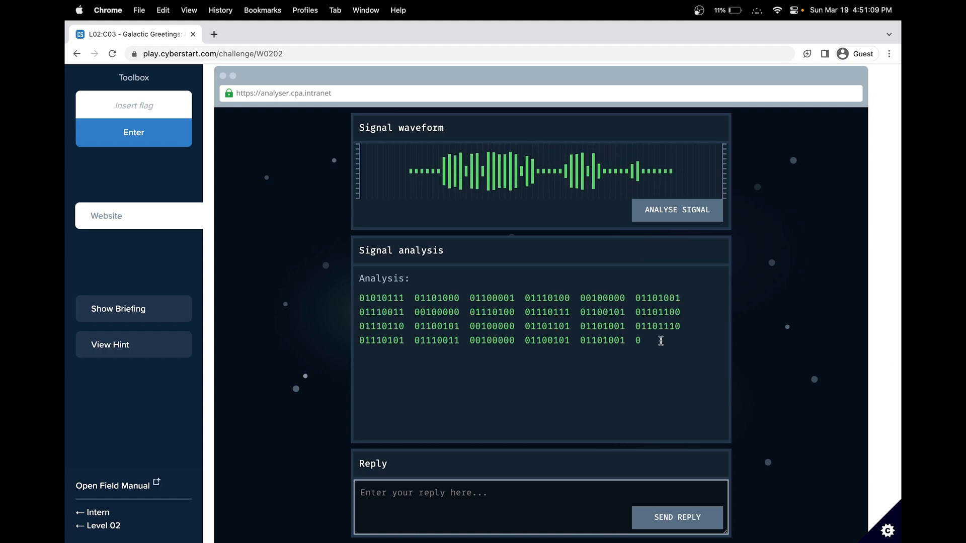
pyautogui.click(676, 210)
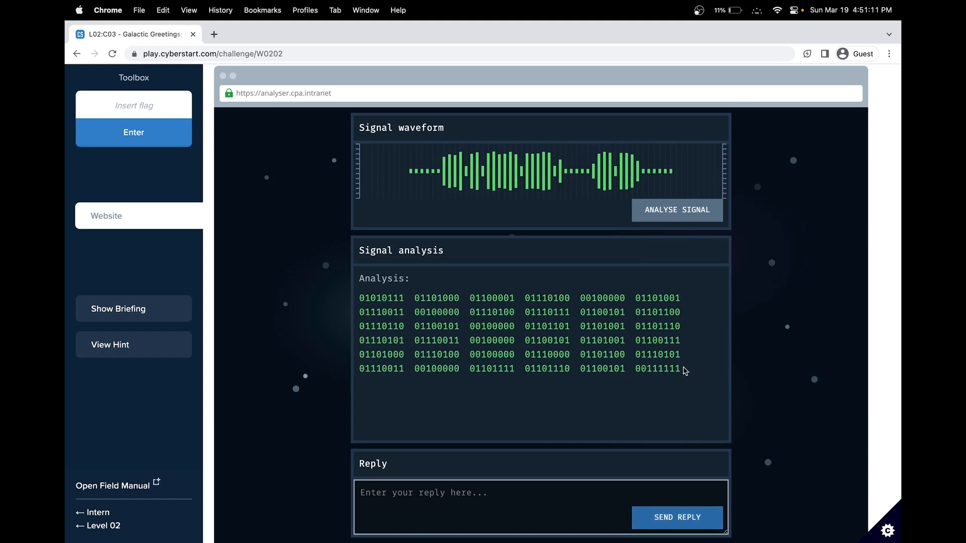
pyautogui.moveTo(360, 298); pyautogui.dragTo(684, 372)
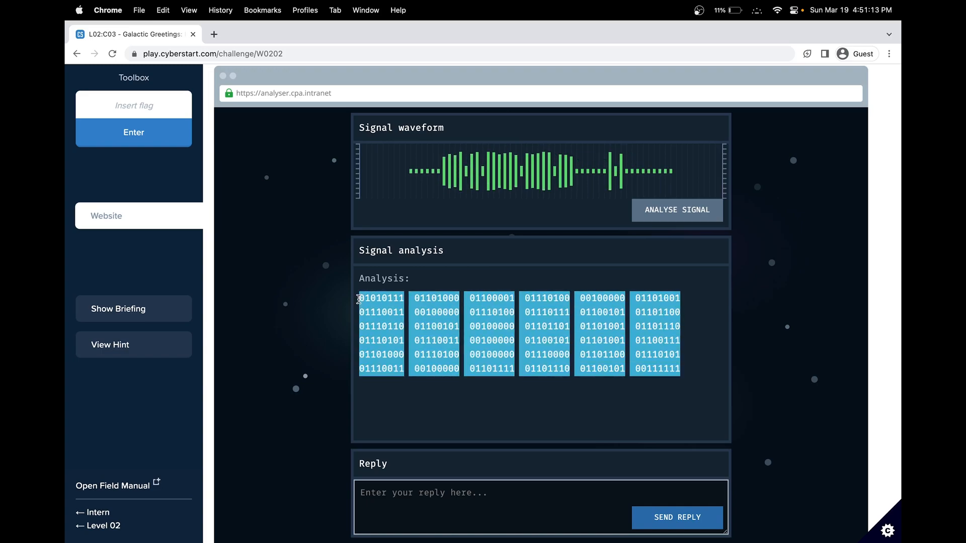
pyautogui.click(345, 34)
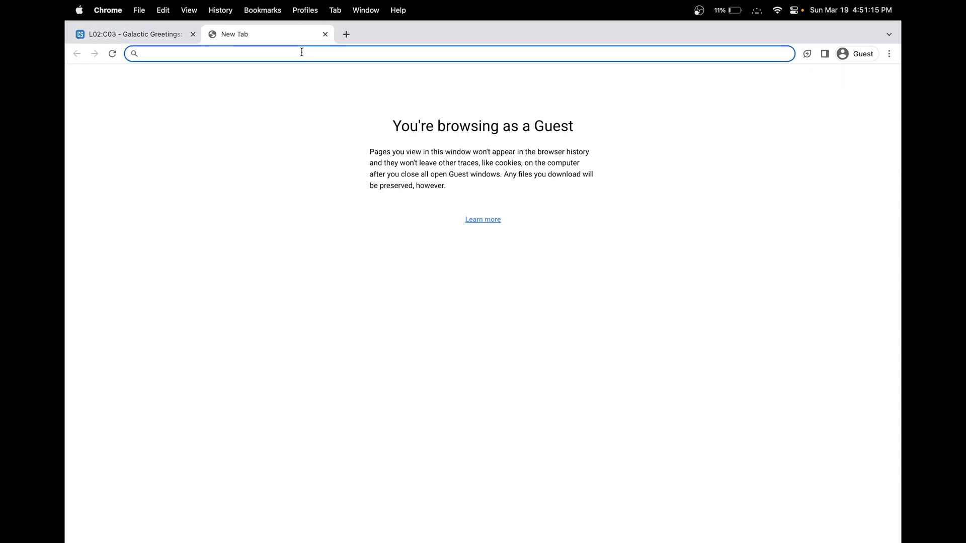
# Search 'binary text converter' and go to the RapidTables Binary to Text Translator
pyautogui.write('binry')
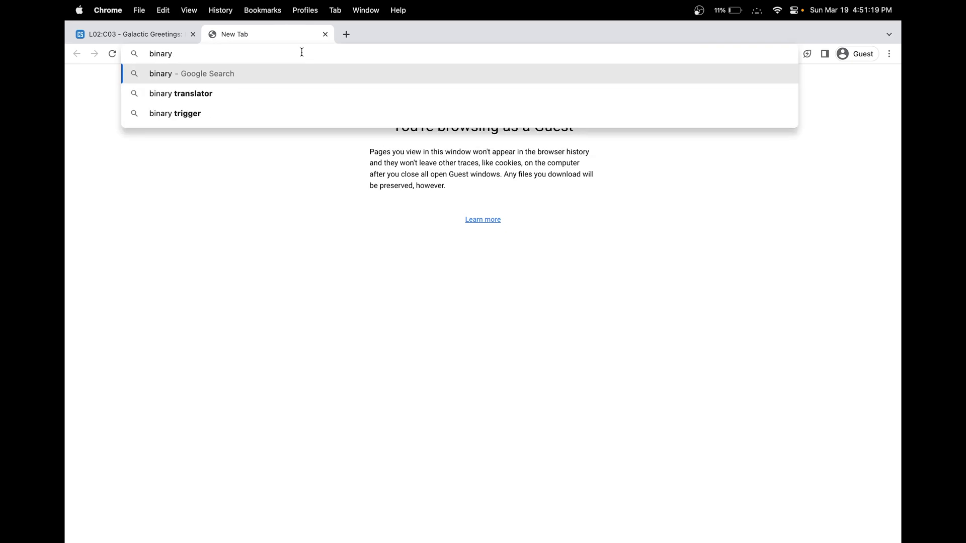
pyautogui.write('text coveret')
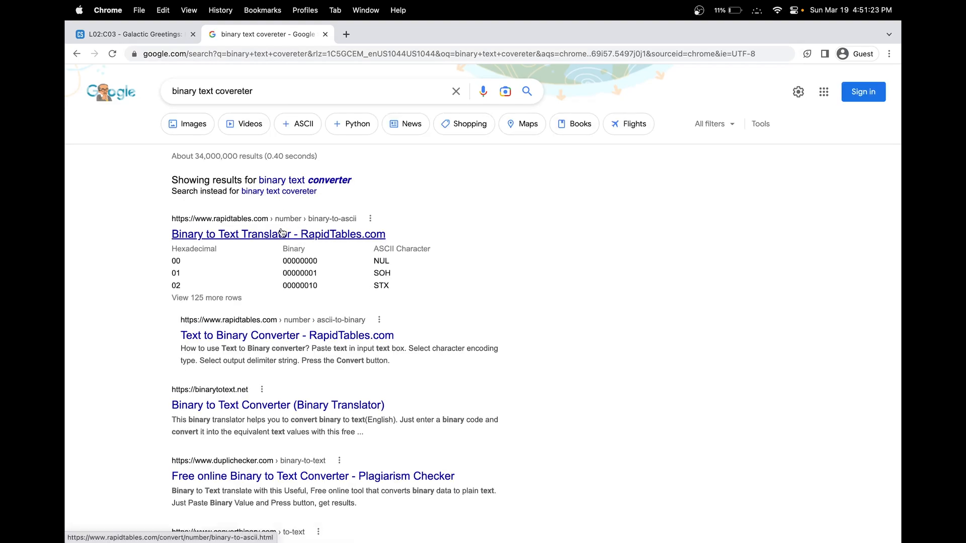
pyautogui.click(278, 234)
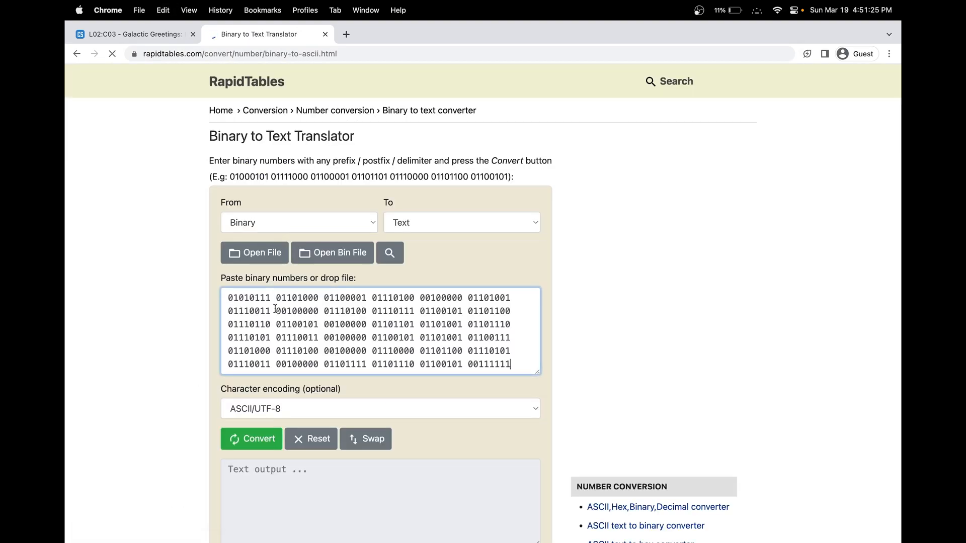
# Convert the pasted binary, revealing 'What is twelve minus eight plus one?'
pyautogui.click(252, 438)
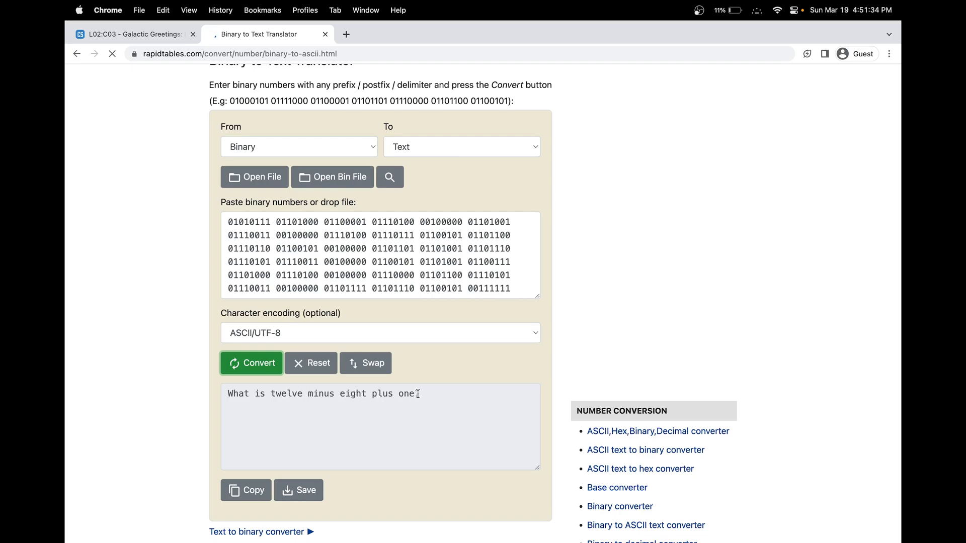
# Send the reply 5, which is rejected for not using the original format
pyautogui.click(130, 35)
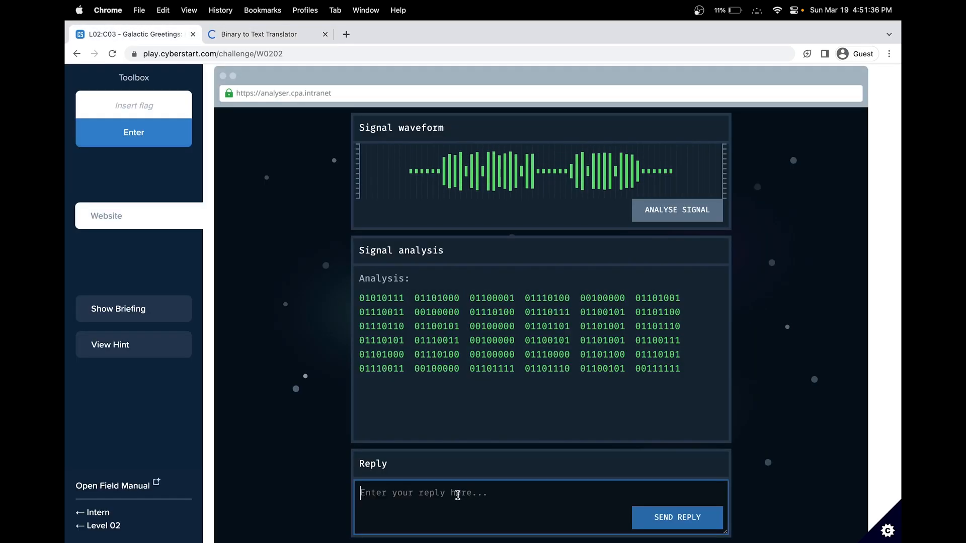
pyautogui.write('5')
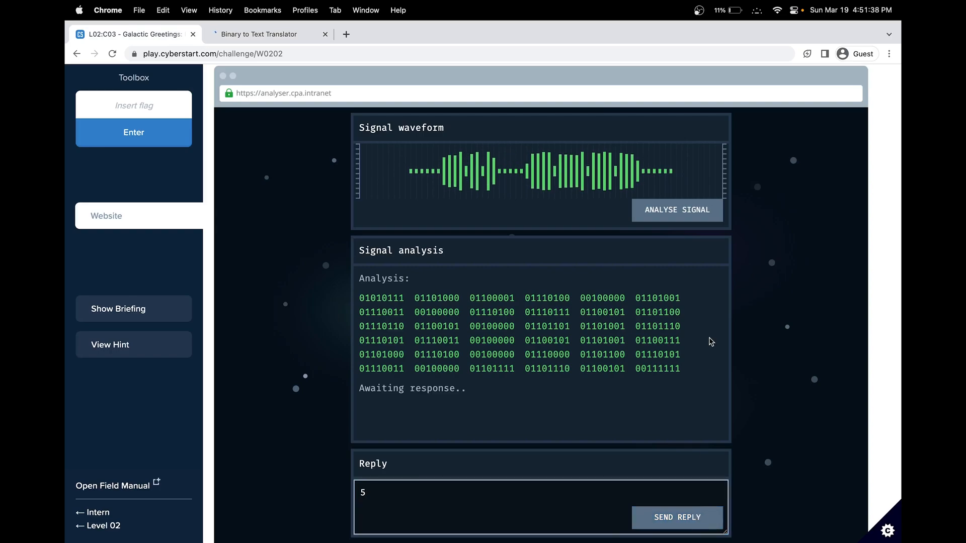
pyautogui.click(676, 518)
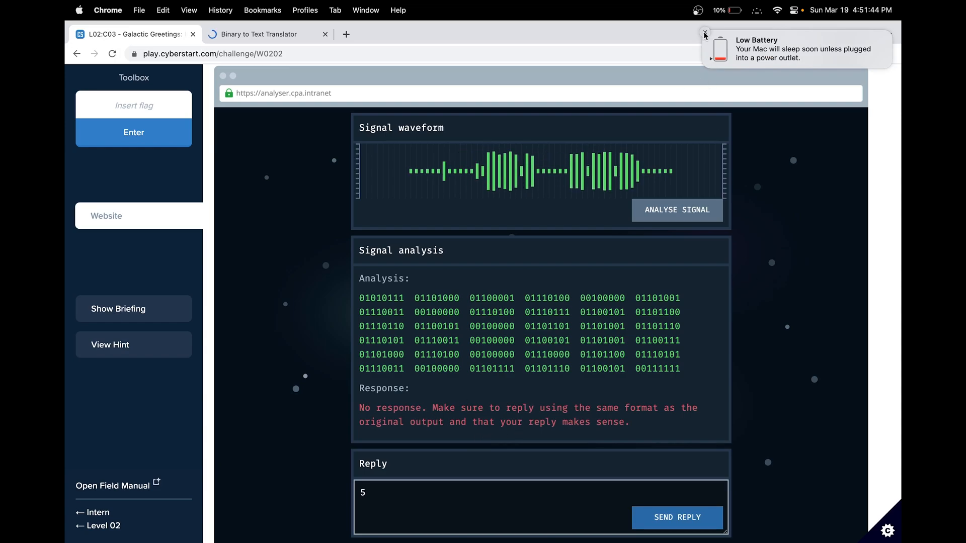
pyautogui.click(258, 34)
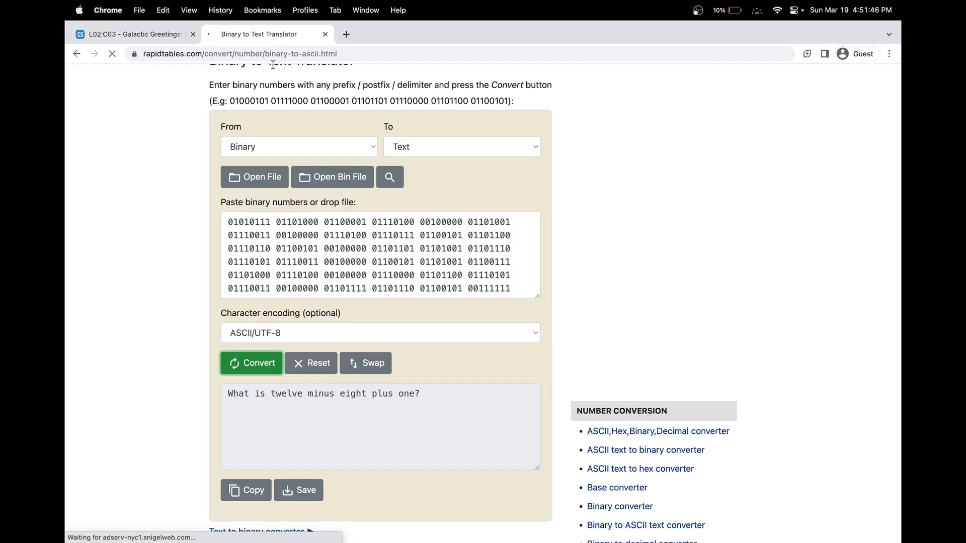
pyautogui.click(298, 147)
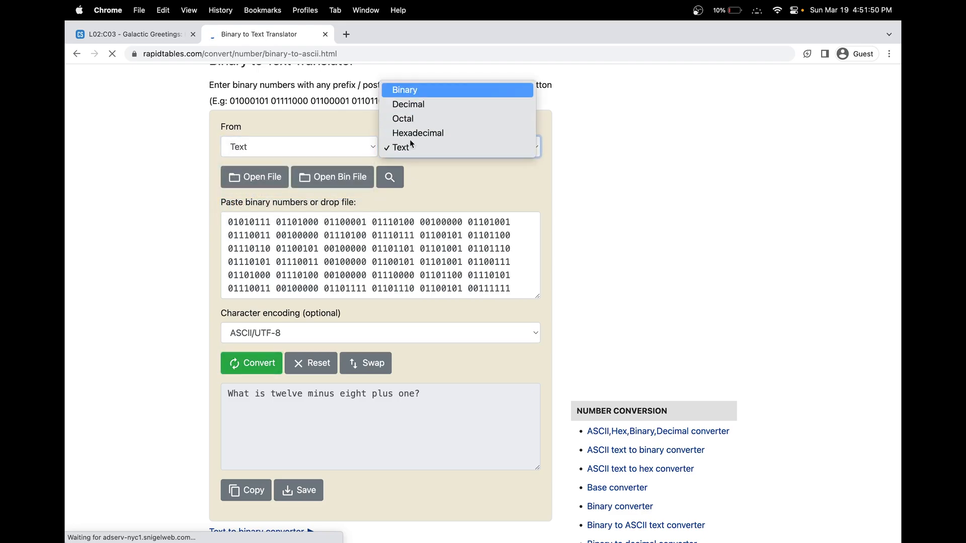
pyautogui.click(405, 89)
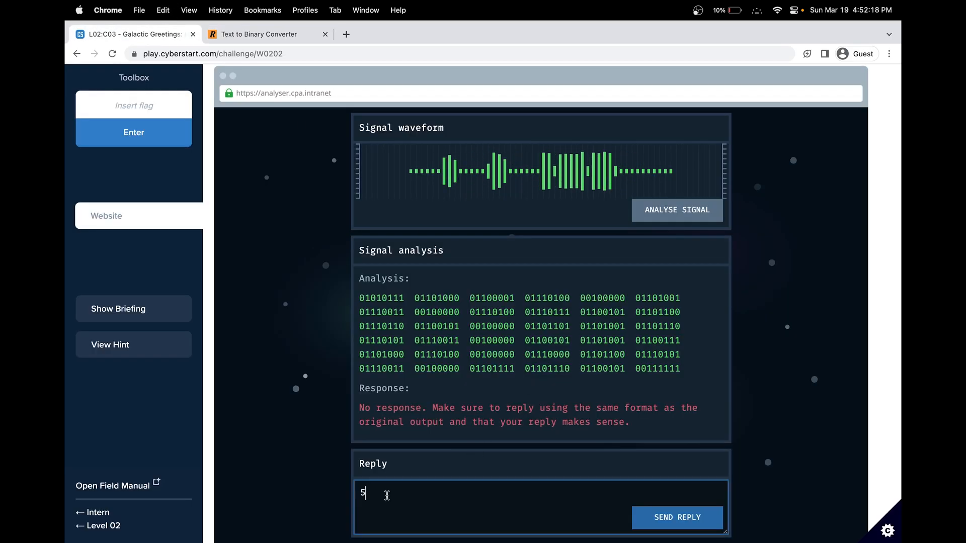
pyautogui.write('01100110 01101001 01110110 01100101 00001010')
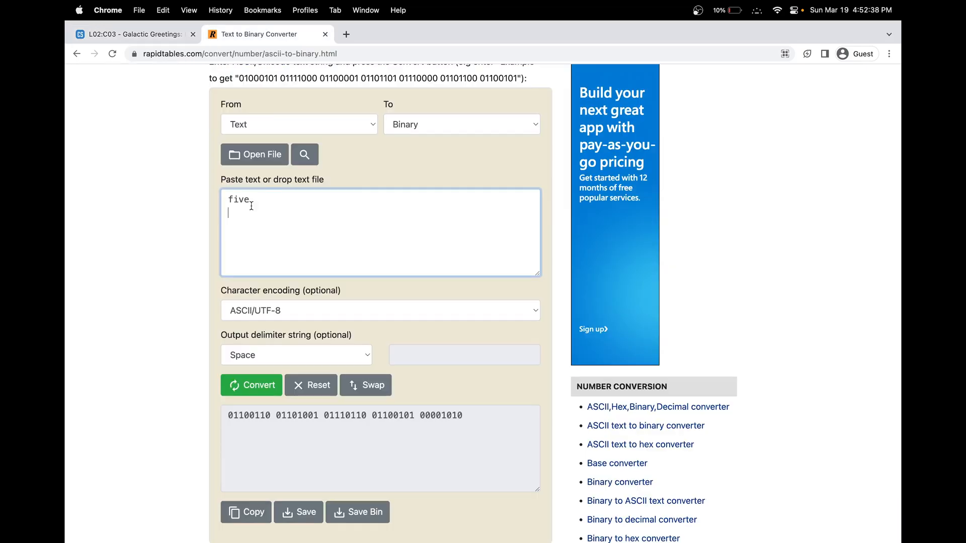
pyautogui.click(251, 385)
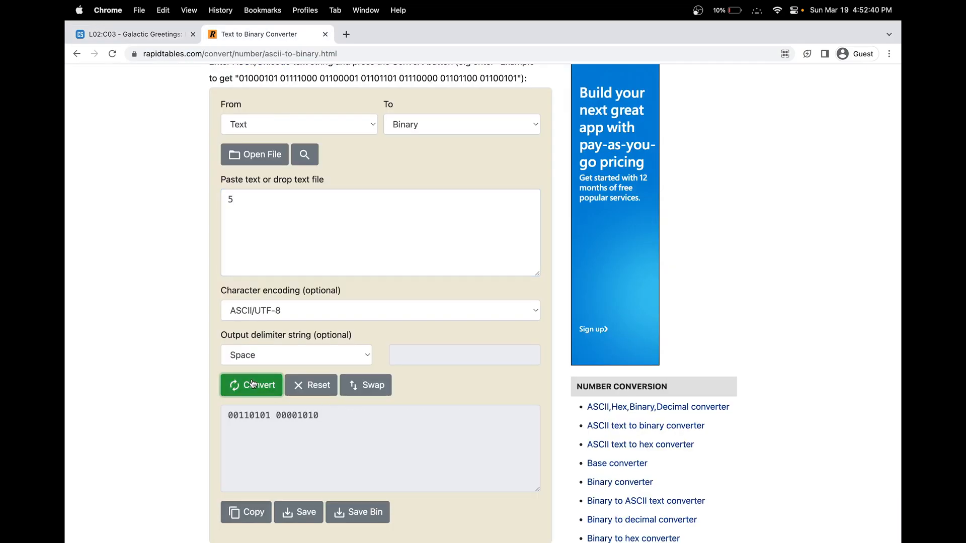
pyautogui.click(130, 34)
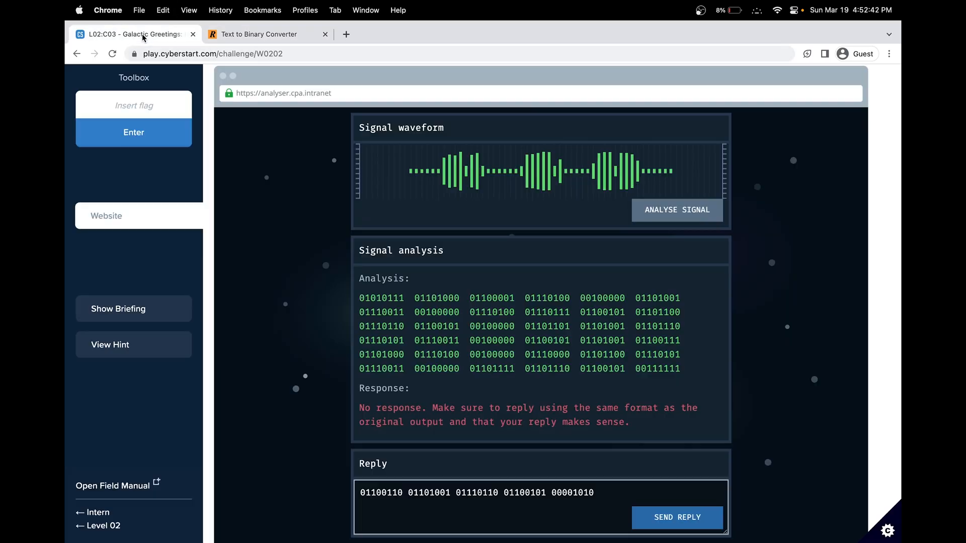
pyautogui.click(676, 517)
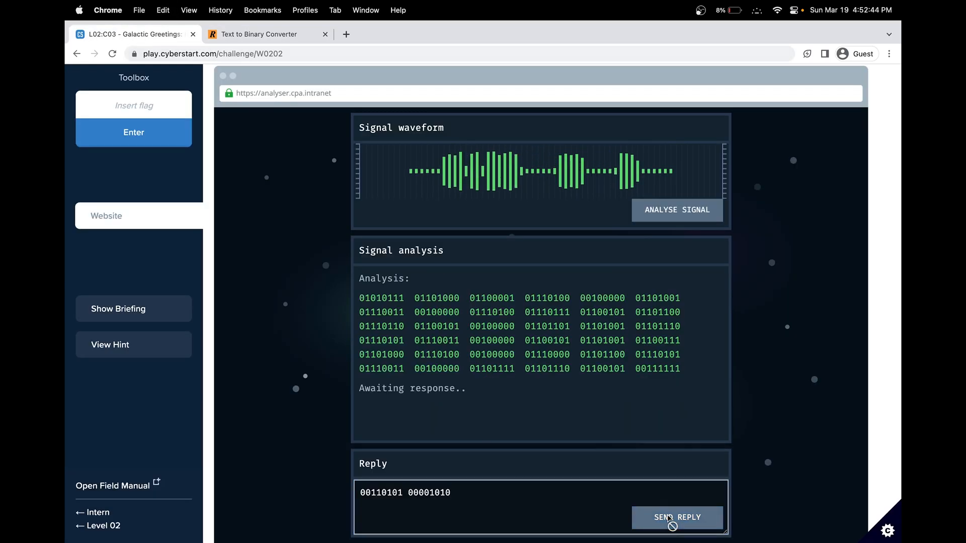
pyautogui.click(676, 518)
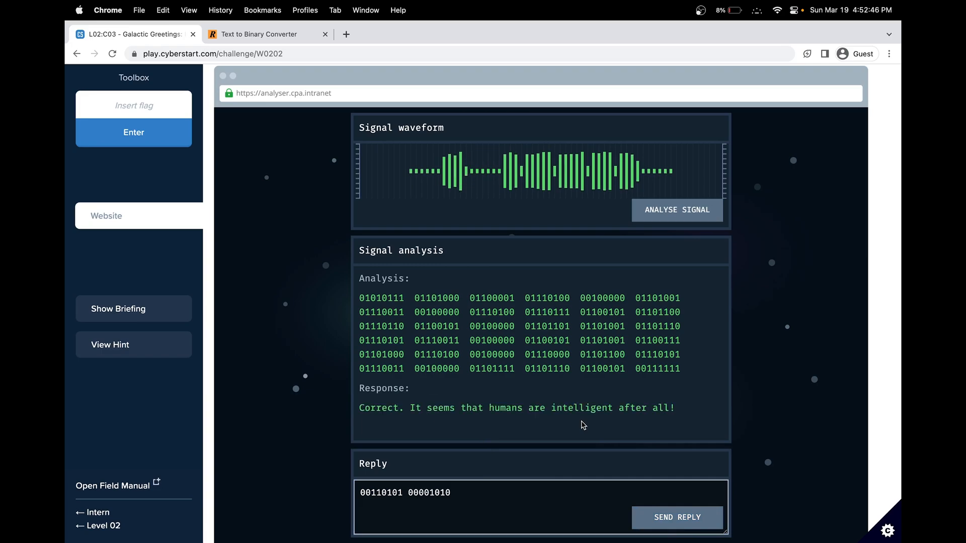
pyautogui.click(676, 517)
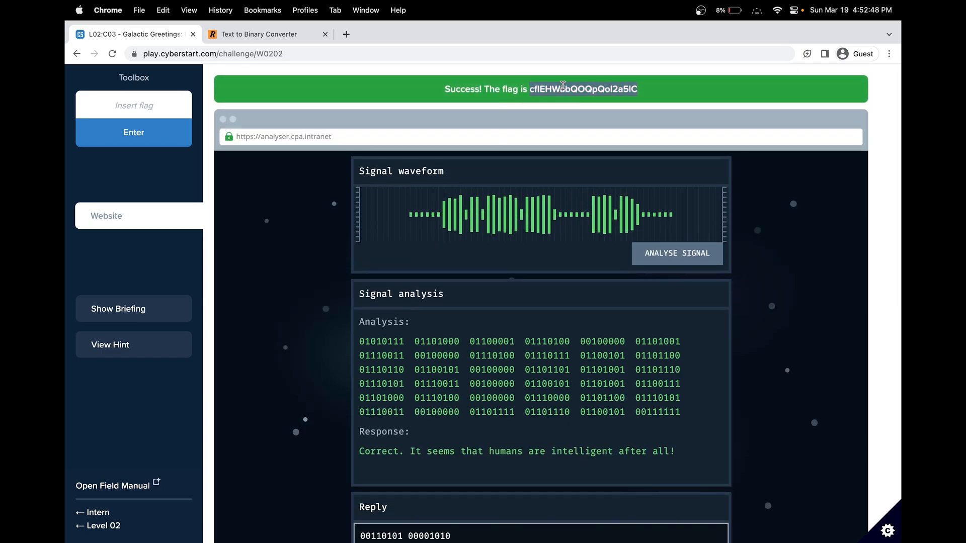